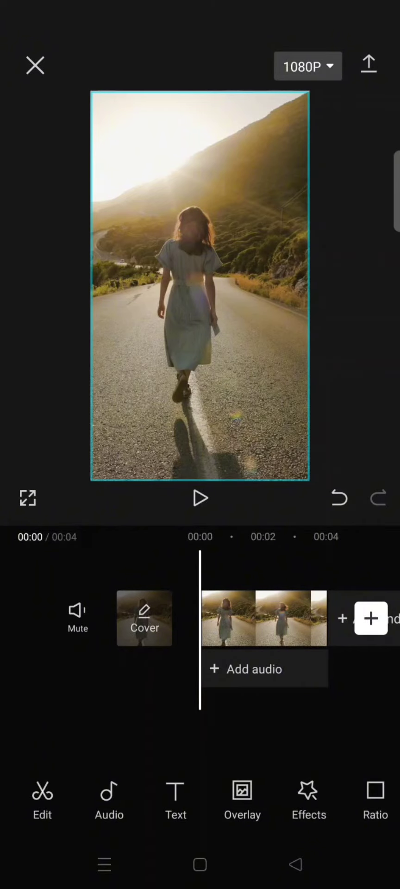
Add an empty text layer to the road clip from the Text tools
left_click(176, 799)
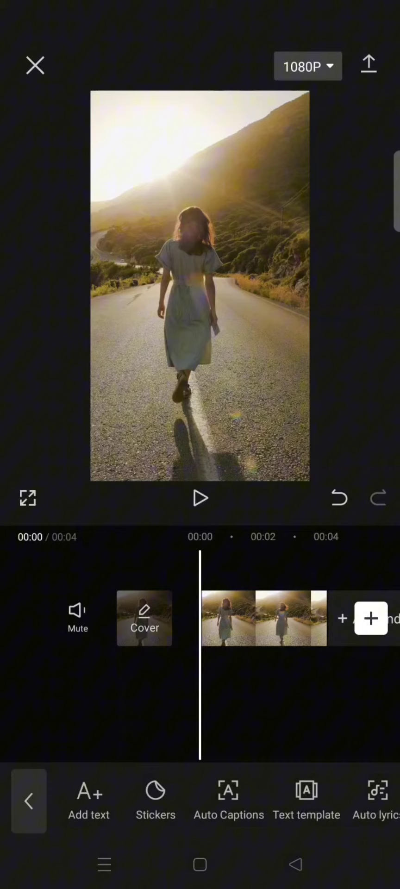
left_click(88, 800)
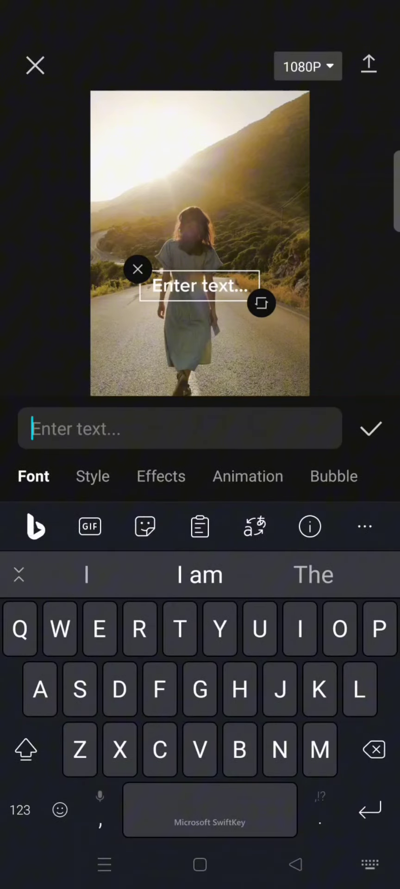
Enter the title 'Hello' and move on to its styling options
type("Hello")
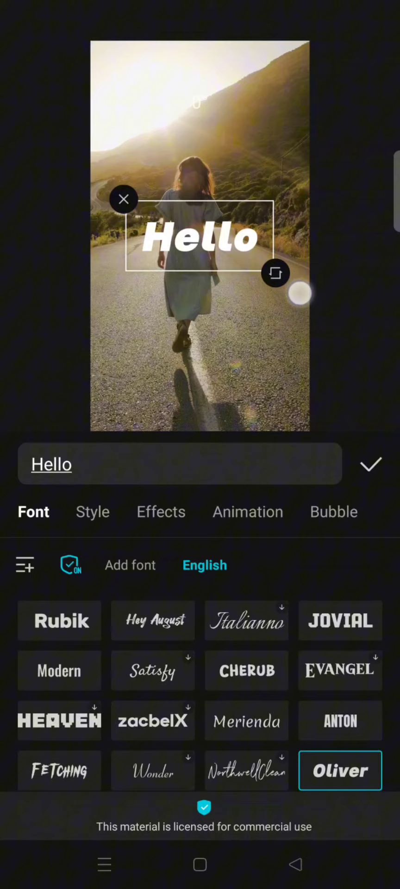
left_click(93, 511)
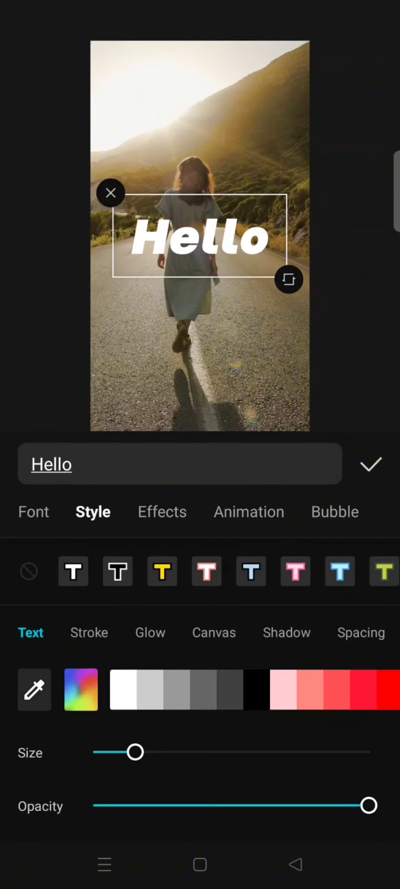
Give the Hello title a black stroke with thickness about 6
left_click(89, 632)
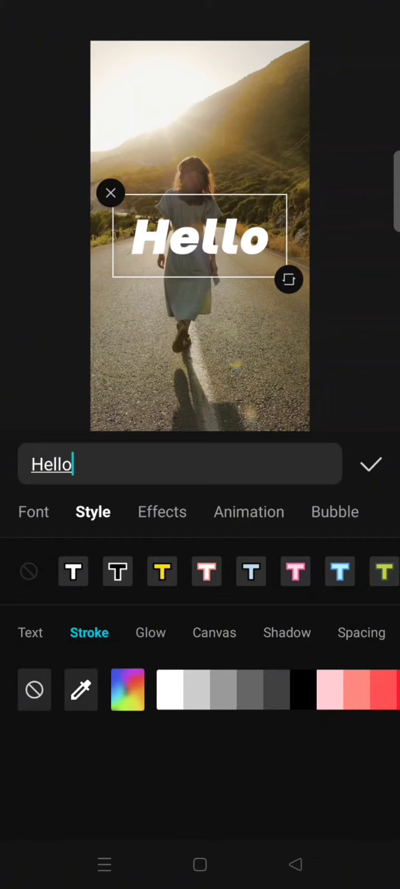
left_click(303, 689)
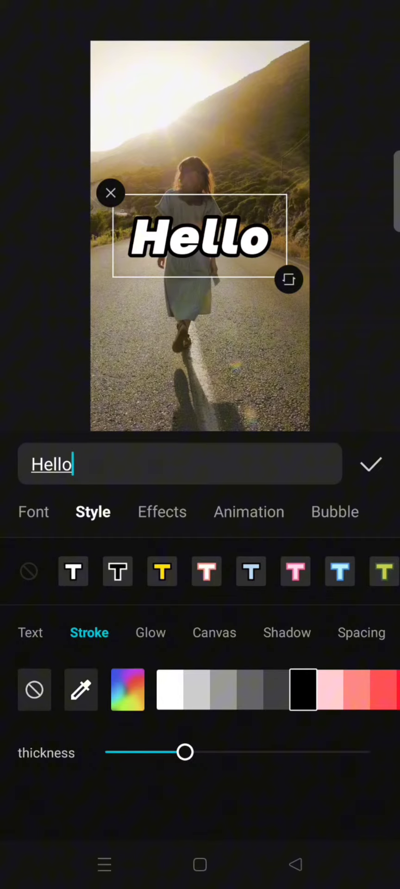
left_click_drag(185, 752, 177, 752)
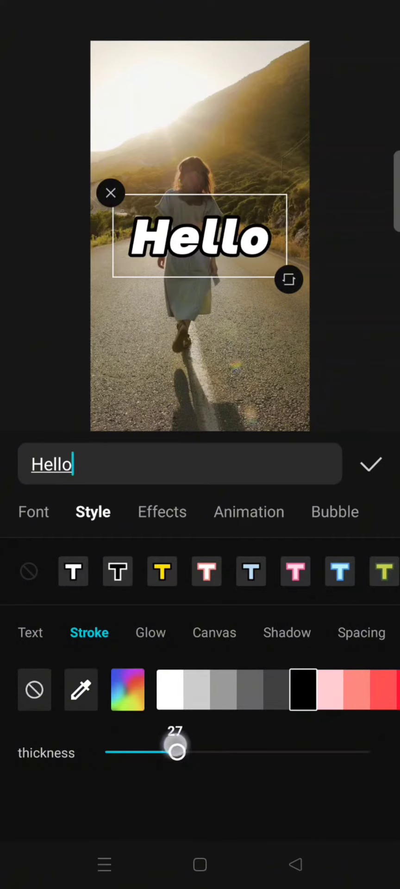
left_click_drag(178, 751, 119, 751)
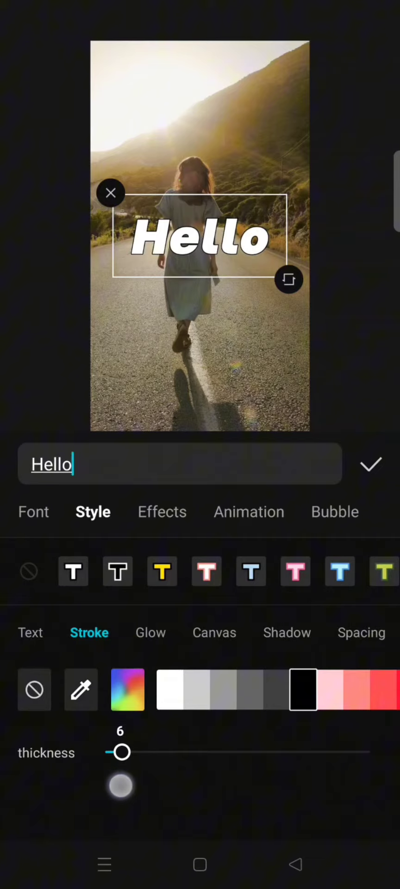
left_click(151, 633)
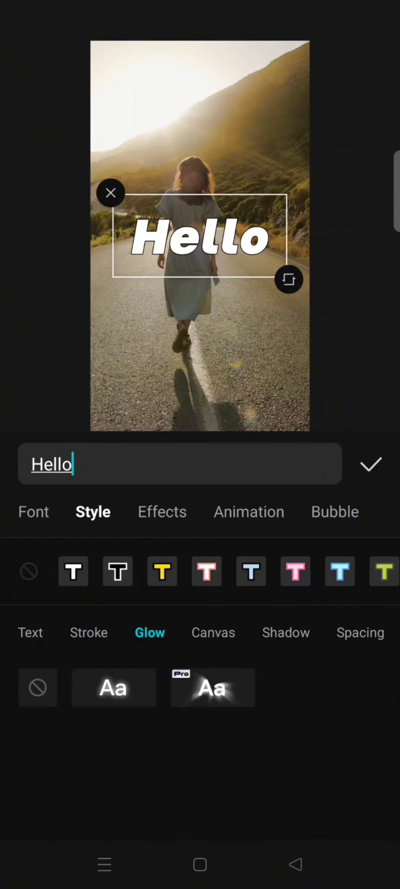
Apply the first white glow preset to the title at intensity about 31
left_click(113, 688)
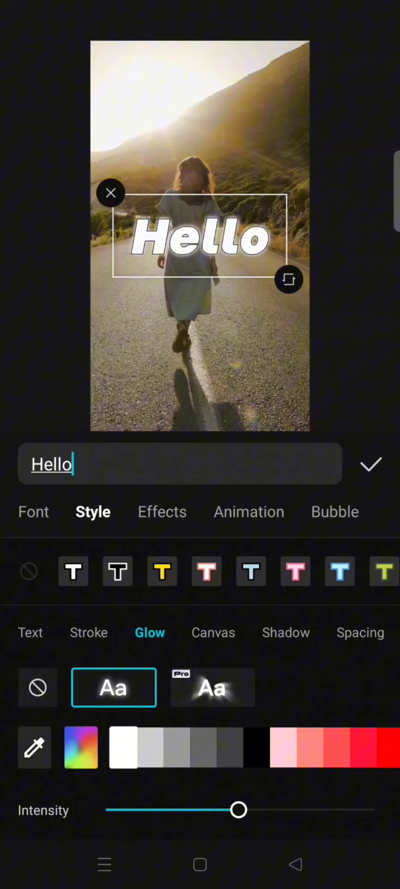
left_click_drag(238, 810, 187, 810)
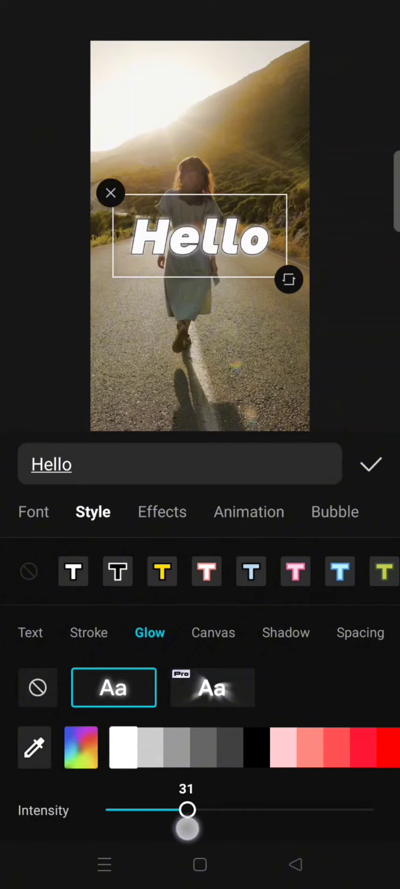
left_click_drag(188, 809, 166, 810)
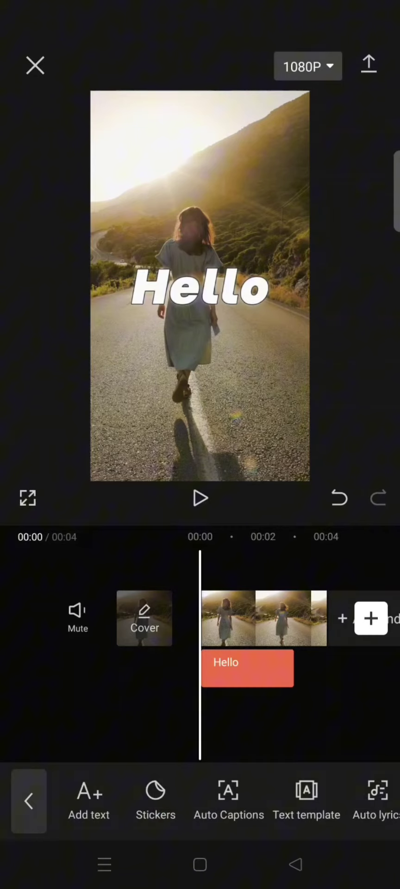
Export the titled video to the device, then return to the project and select the Hello clip
left_click(199, 498)
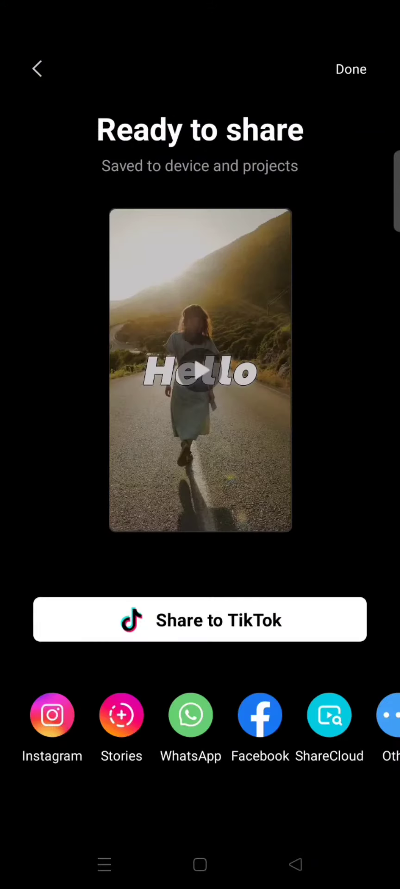
left_click(37, 68)
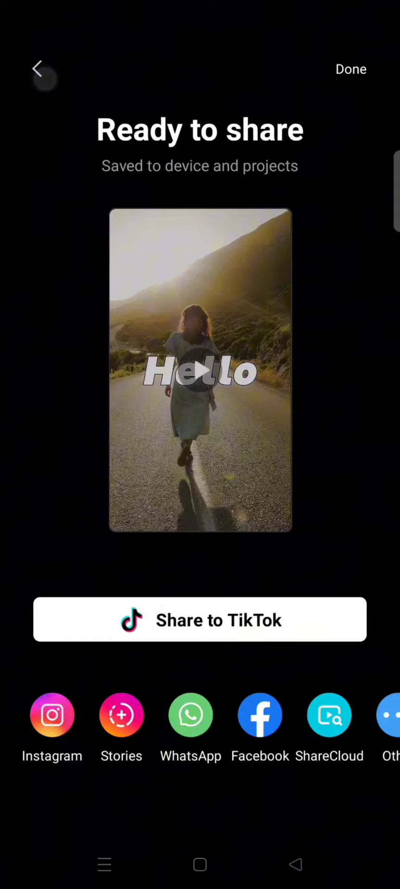
left_click(36, 67)
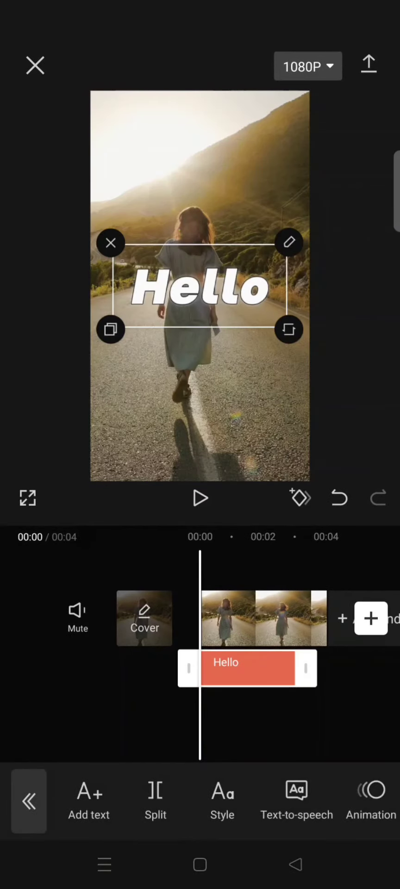
left_click(110, 242)
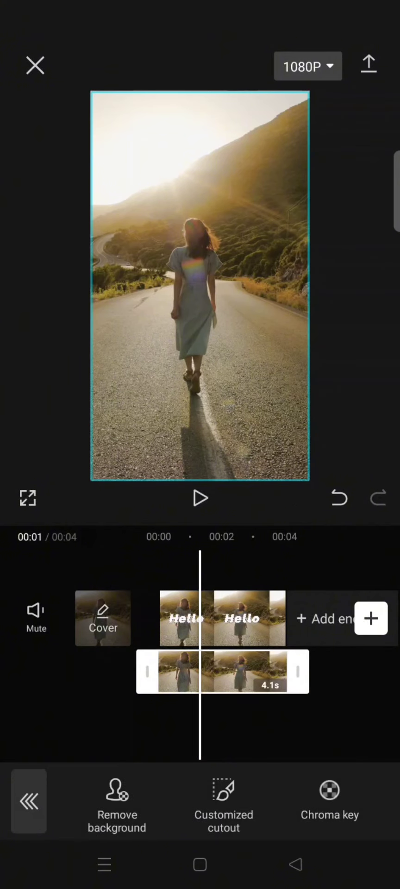
Remove the overlay clip's background so the woman stands in front of Hello, then play it back
left_click(117, 802)
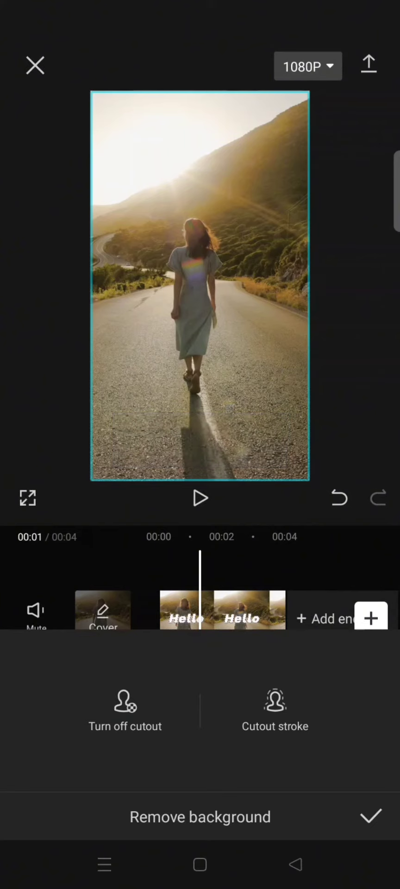
left_click(199, 817)
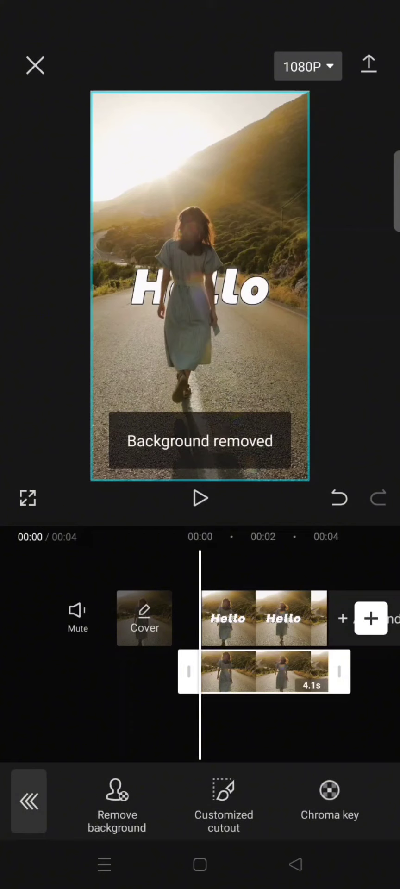
left_click(199, 499)
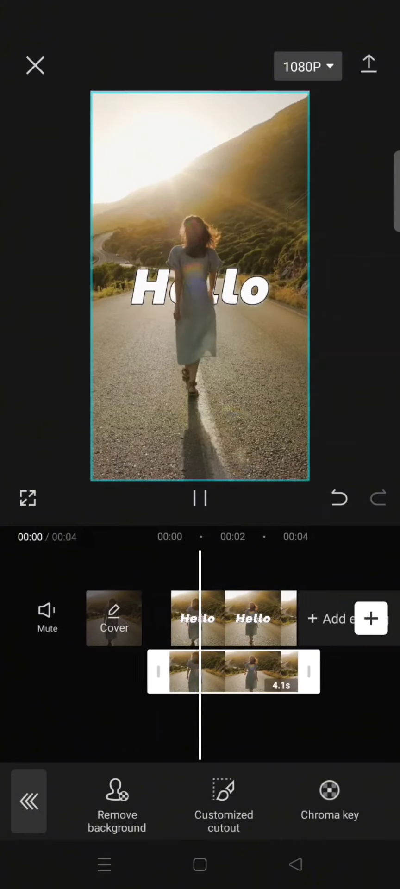